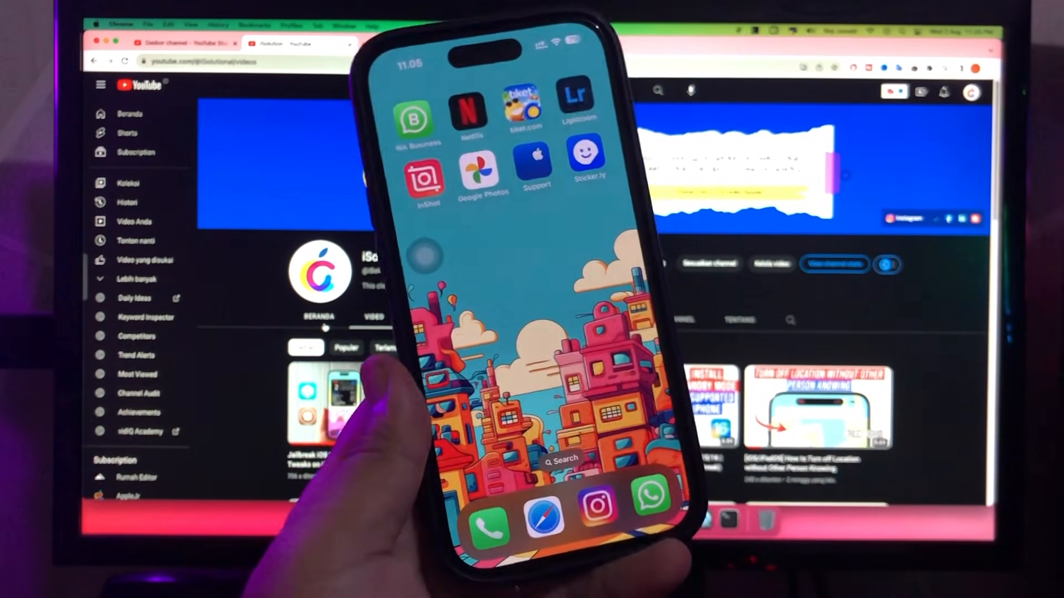
Step: Swipe across the Home Screen to reach Safari and open its address bar
scroll(left, 3)
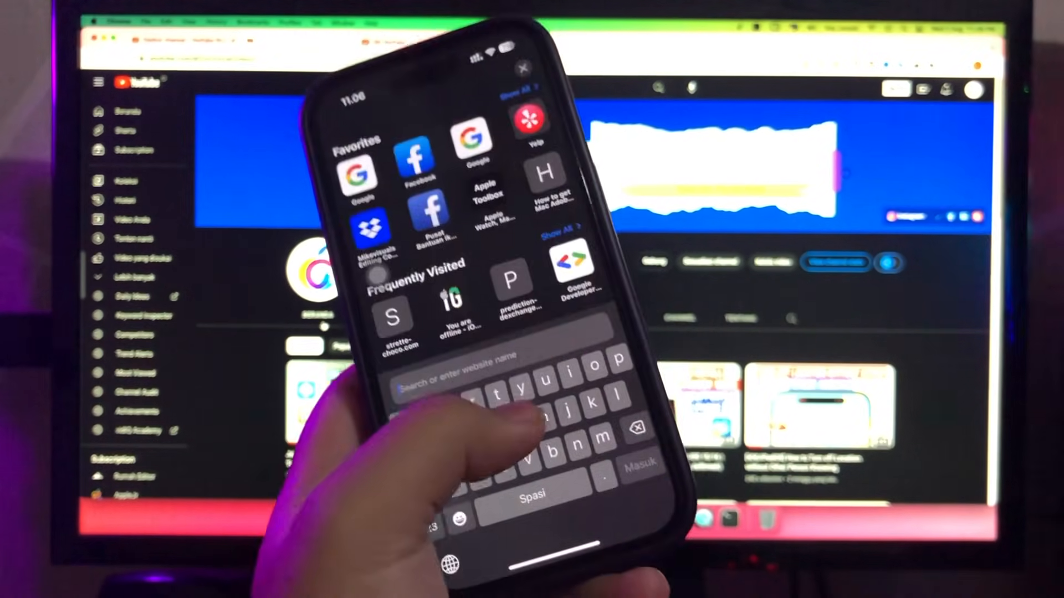
Step: Type 'uses' and choose the 'usescarlet' search suggestion
text(usesx)
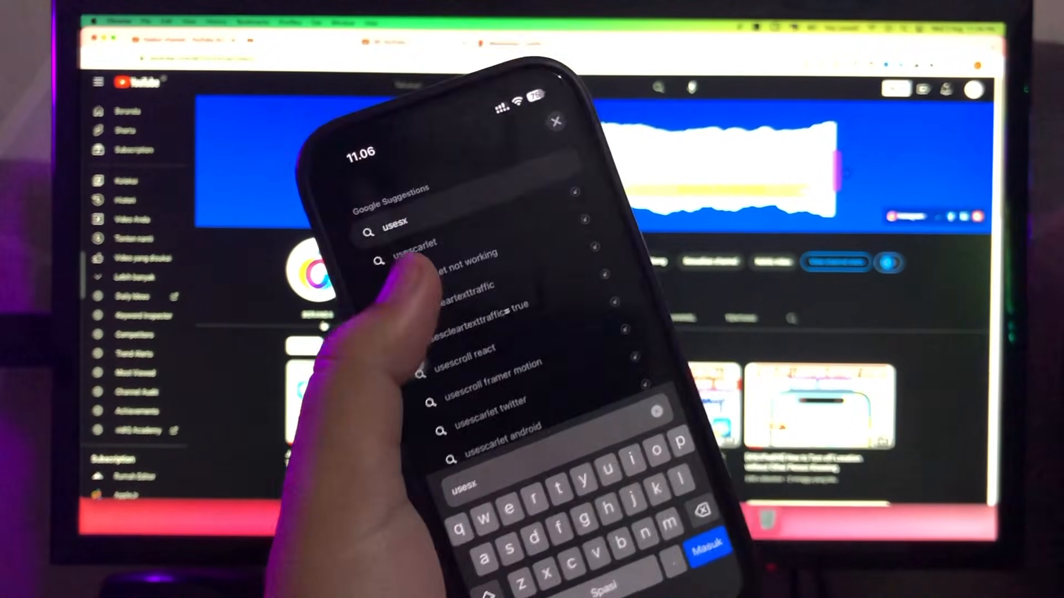
click(410, 246)
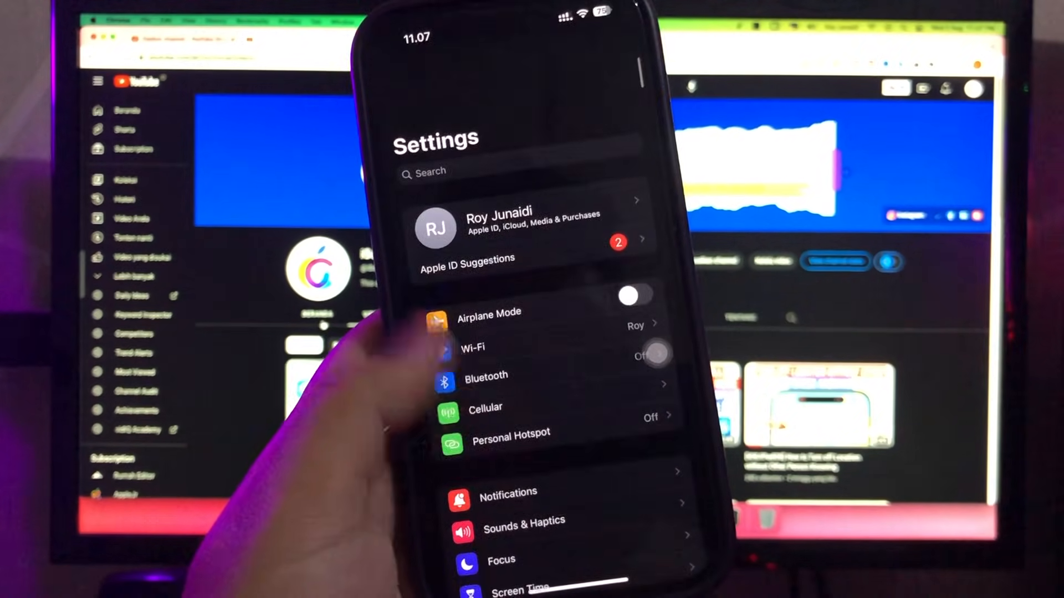
Step: Go to General > VPN & Device Management and open the Beijing Reci Laser Technology profile
scroll(down, 3)
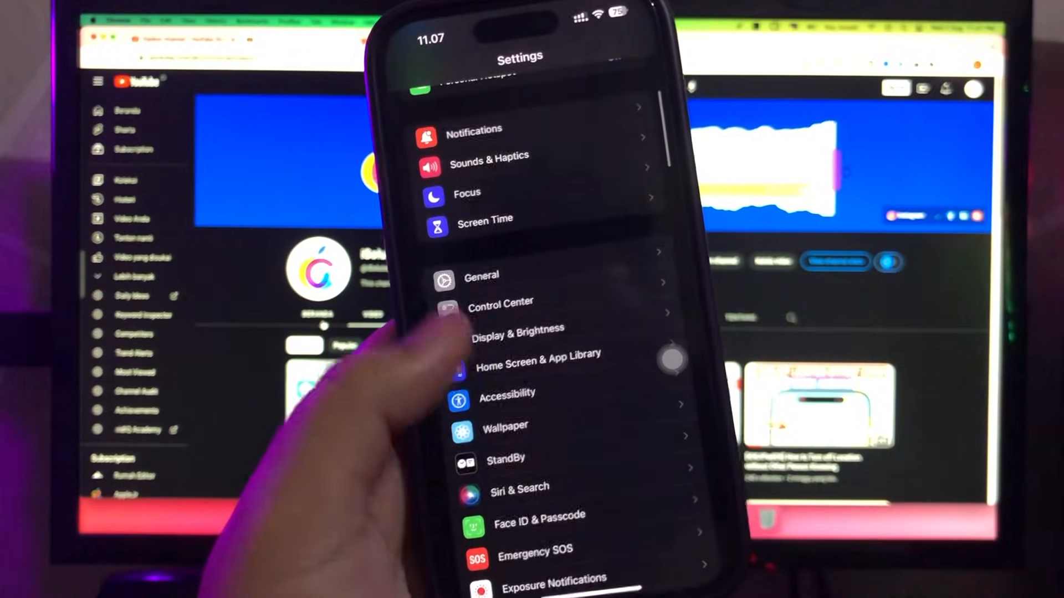
click(481, 275)
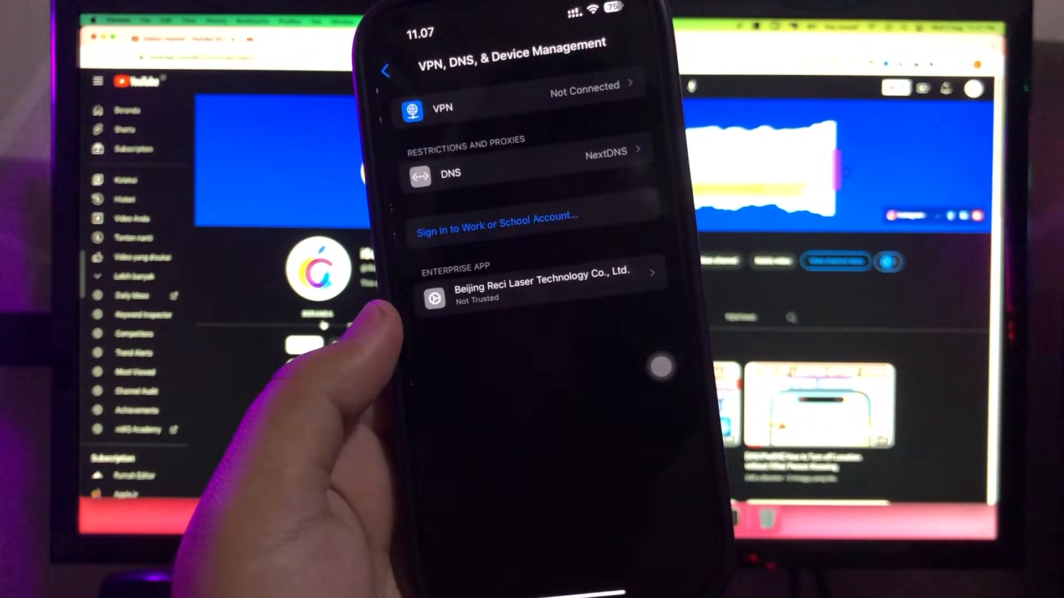
click(539, 285)
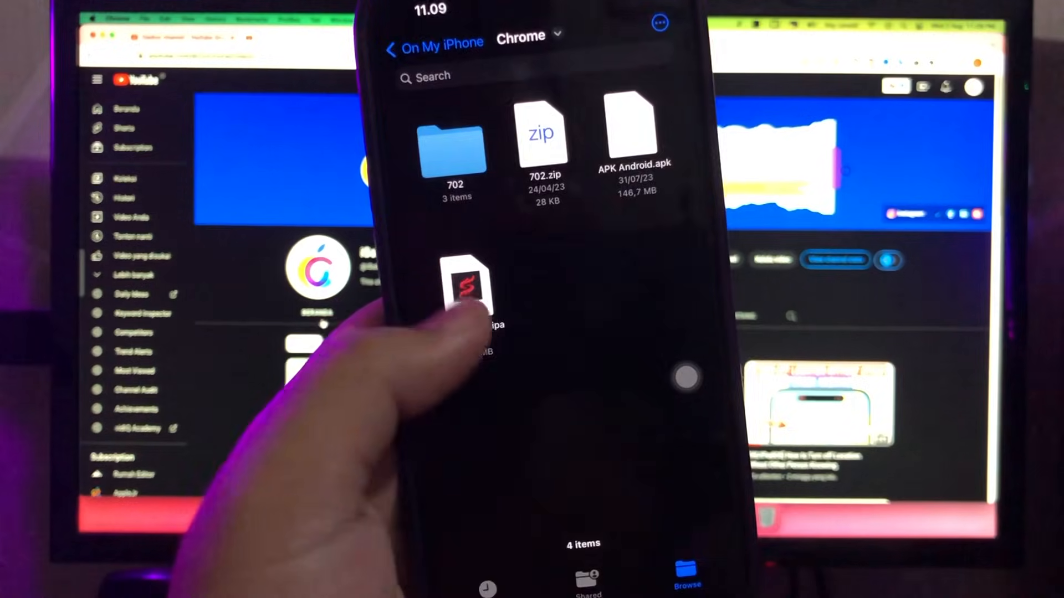
Step: Select the TikTok .ipa file from On My iPhone > Chrome to install
click(467, 289)
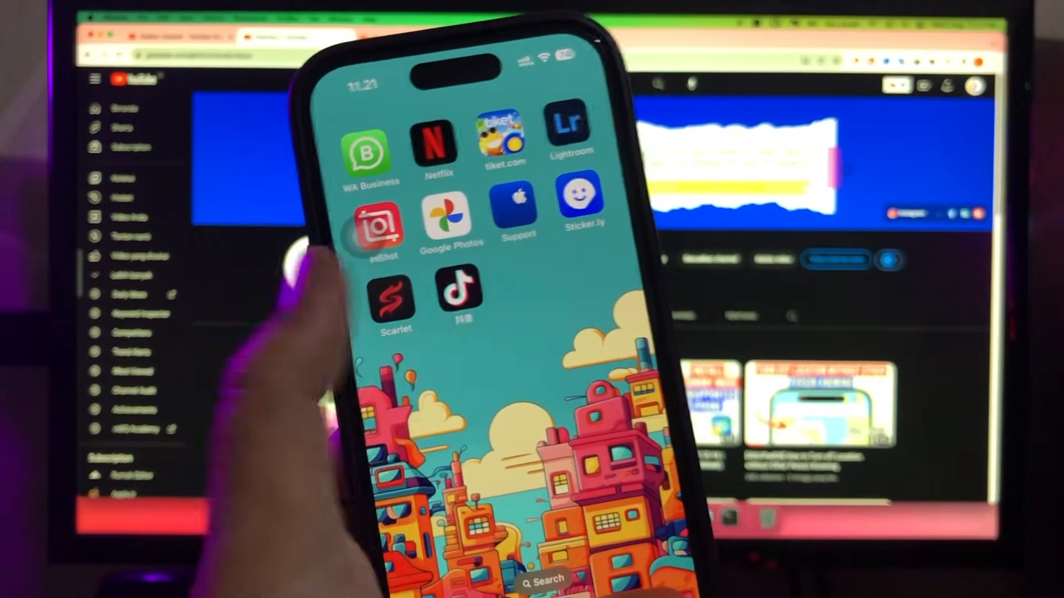
Step: Launch TikTok (抖音), watch its video feed play, then return Home
click(460, 297)
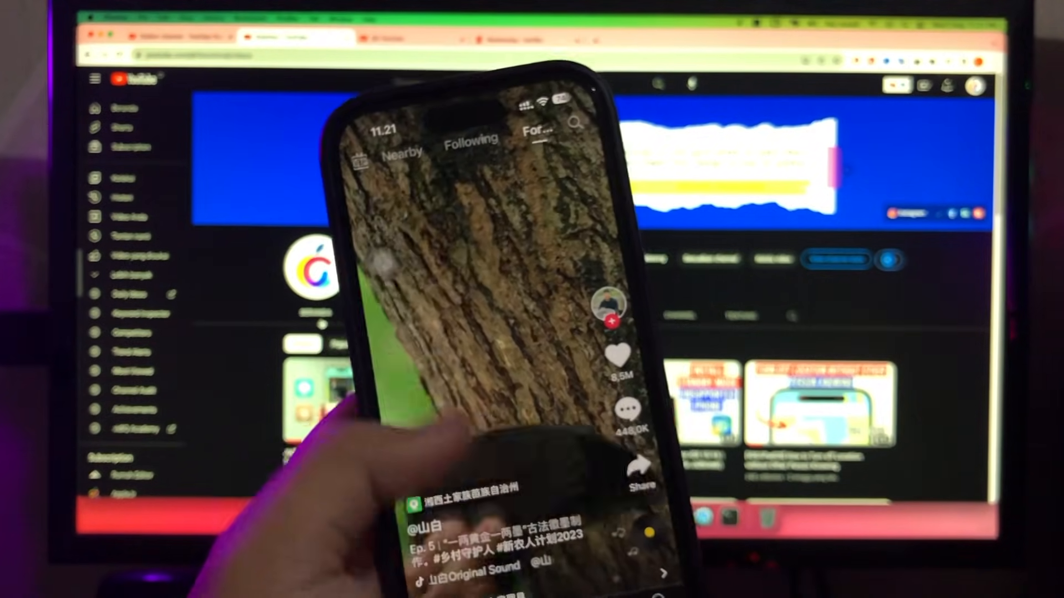
scroll(up, 3)
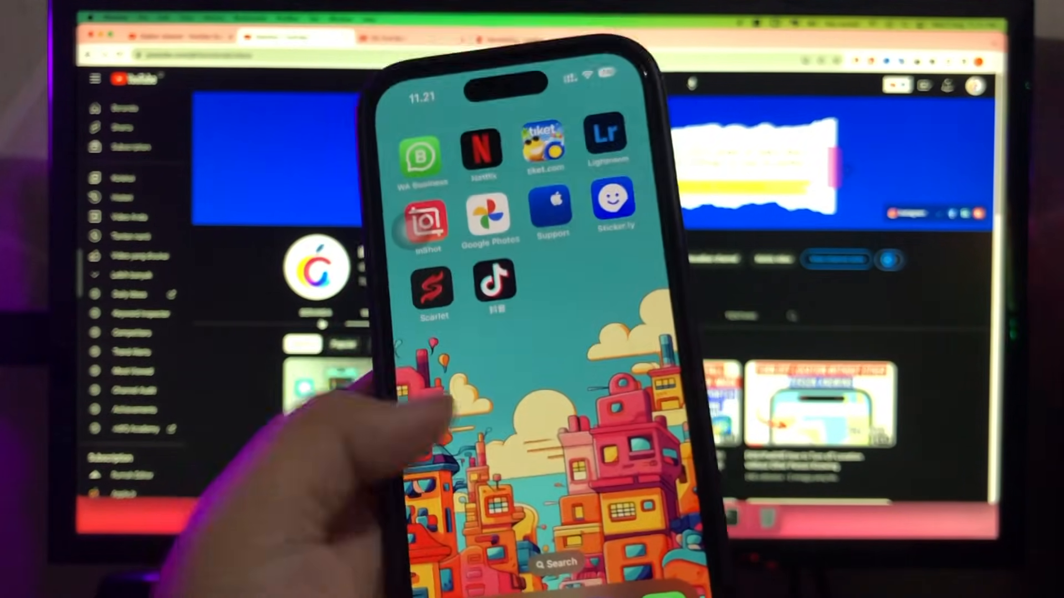
scroll(left, 3)
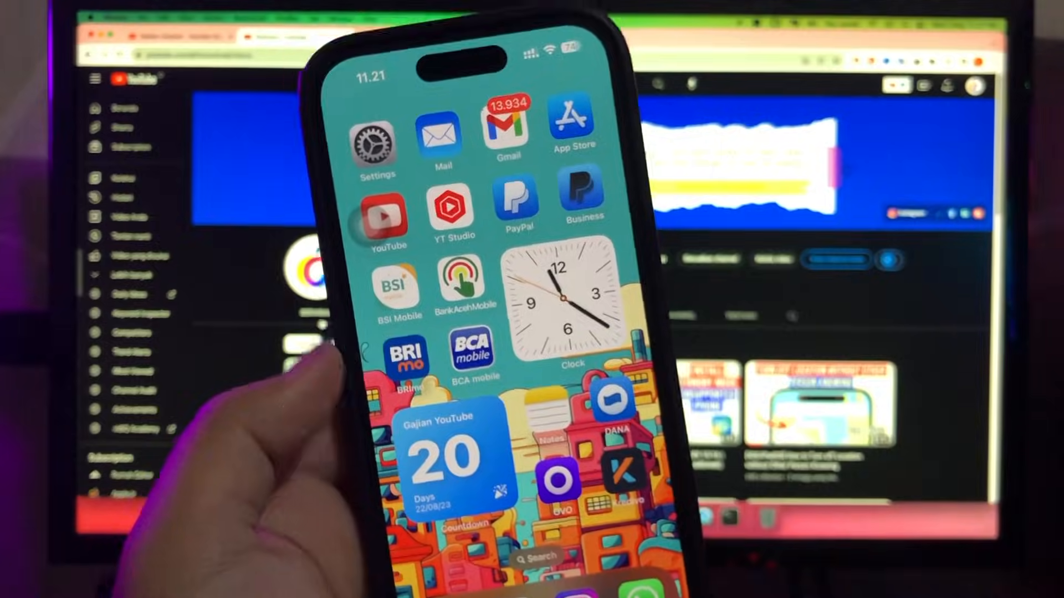